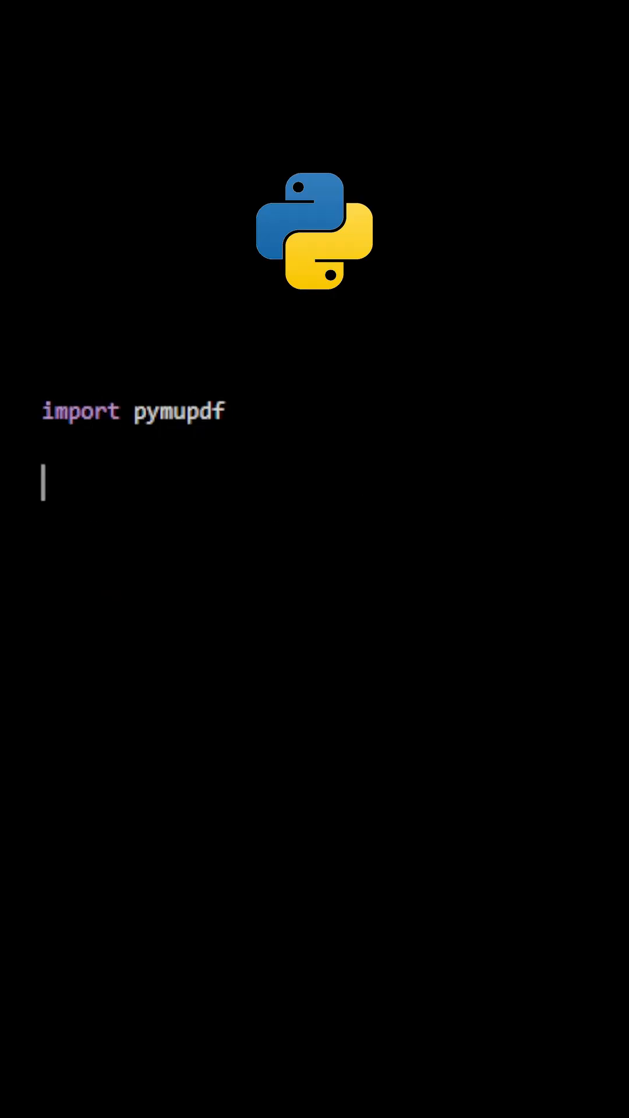
text(doc = pymupdf.open()
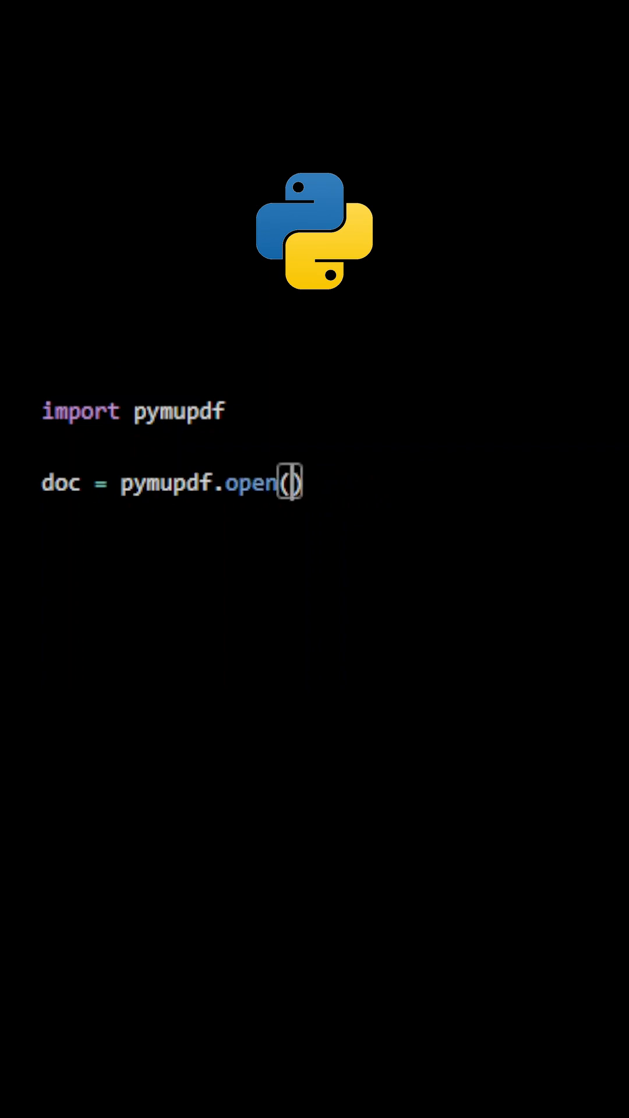
text('source-document.)
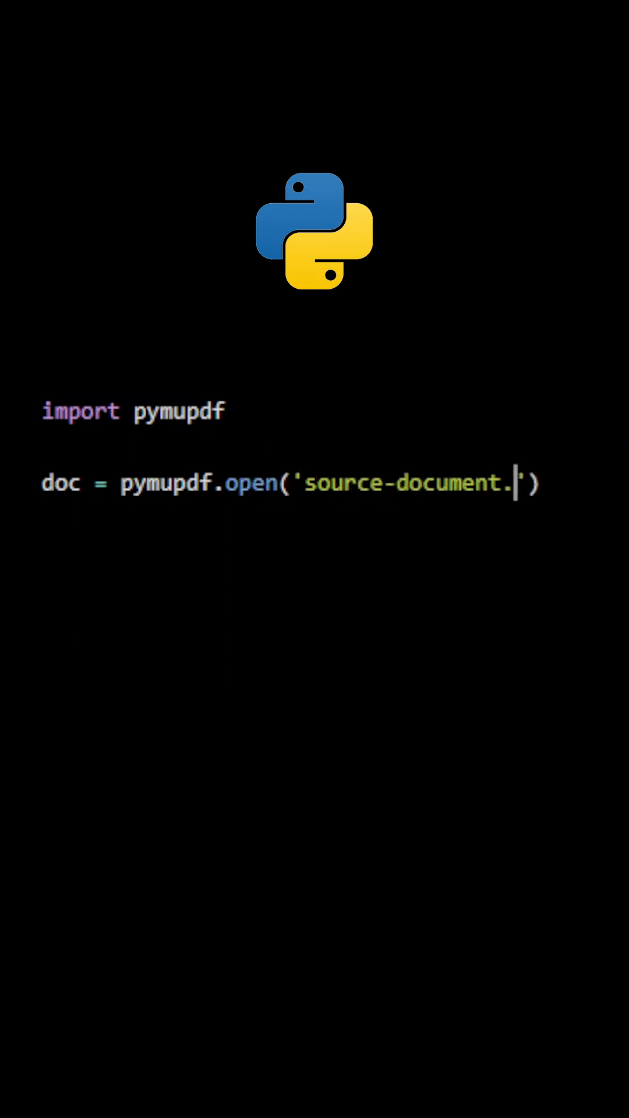
text(pdf'))
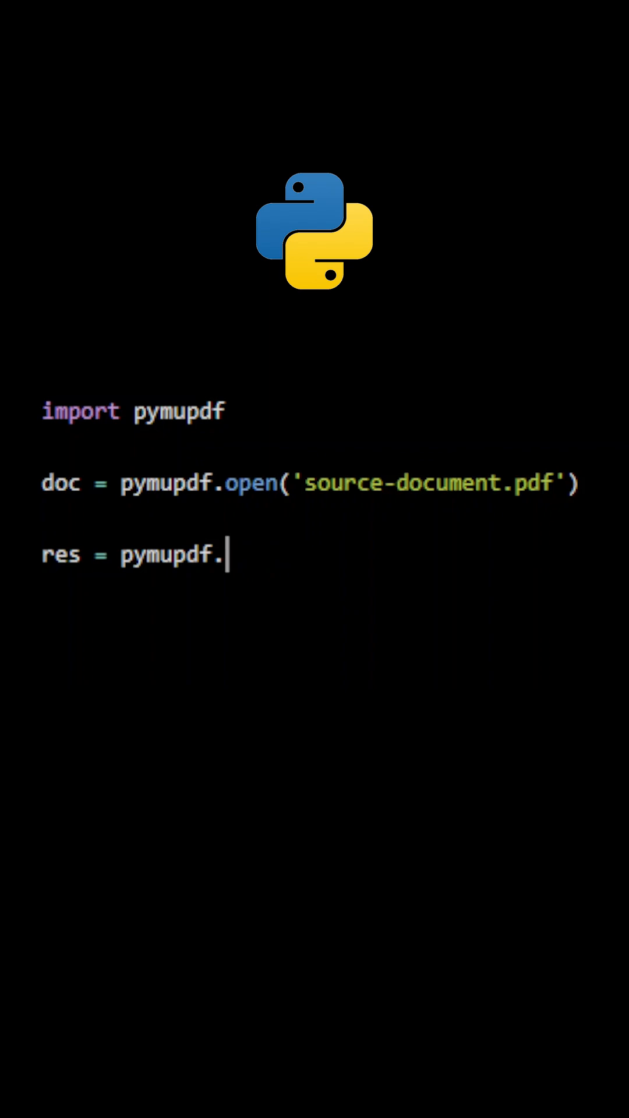
text(open())
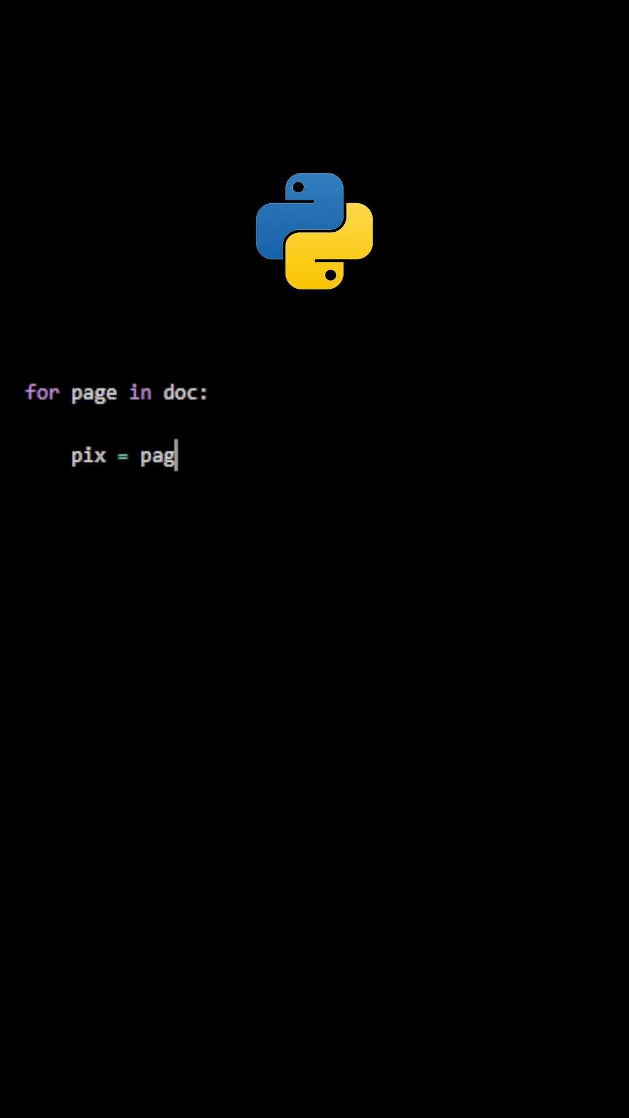
text(e.get_pixmap())
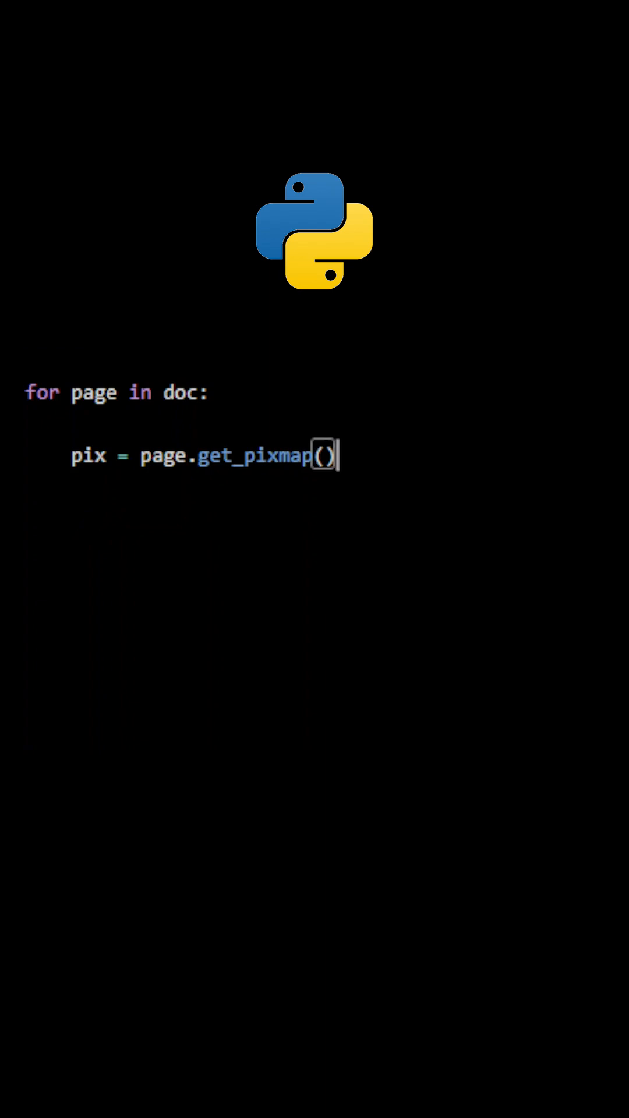
text(pdfbytes)
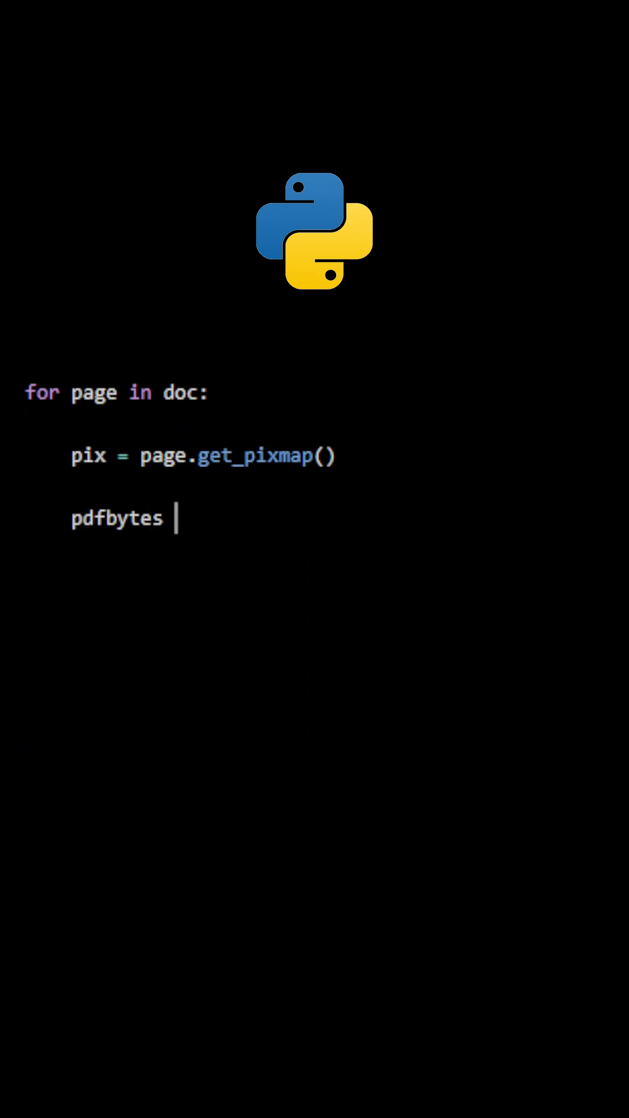
text(= pix.pdfocr_to)
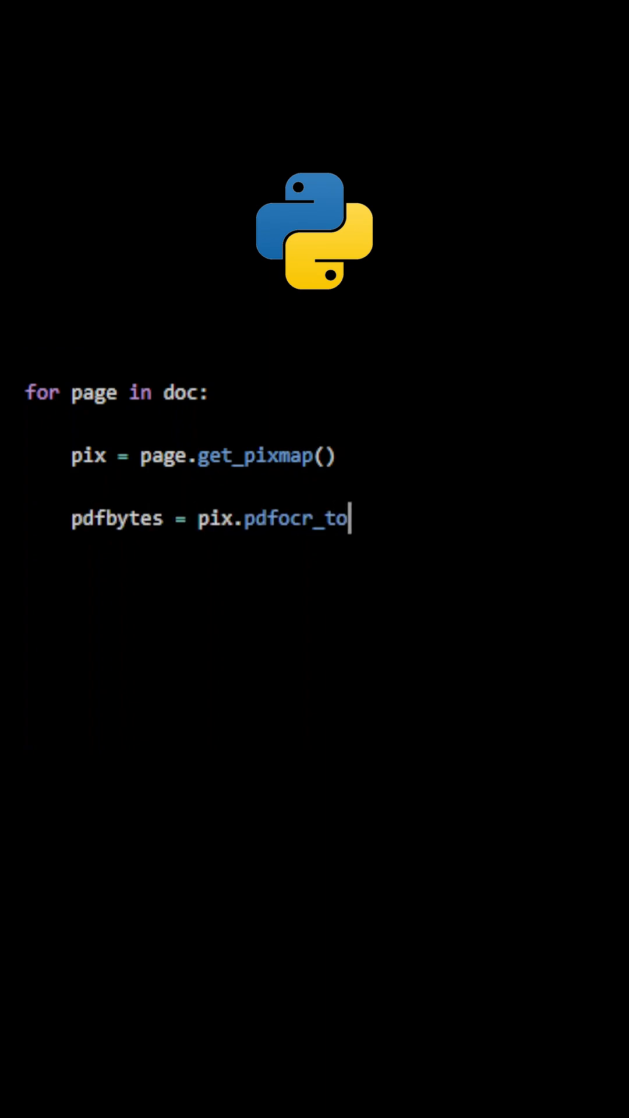
text(bytes(language))
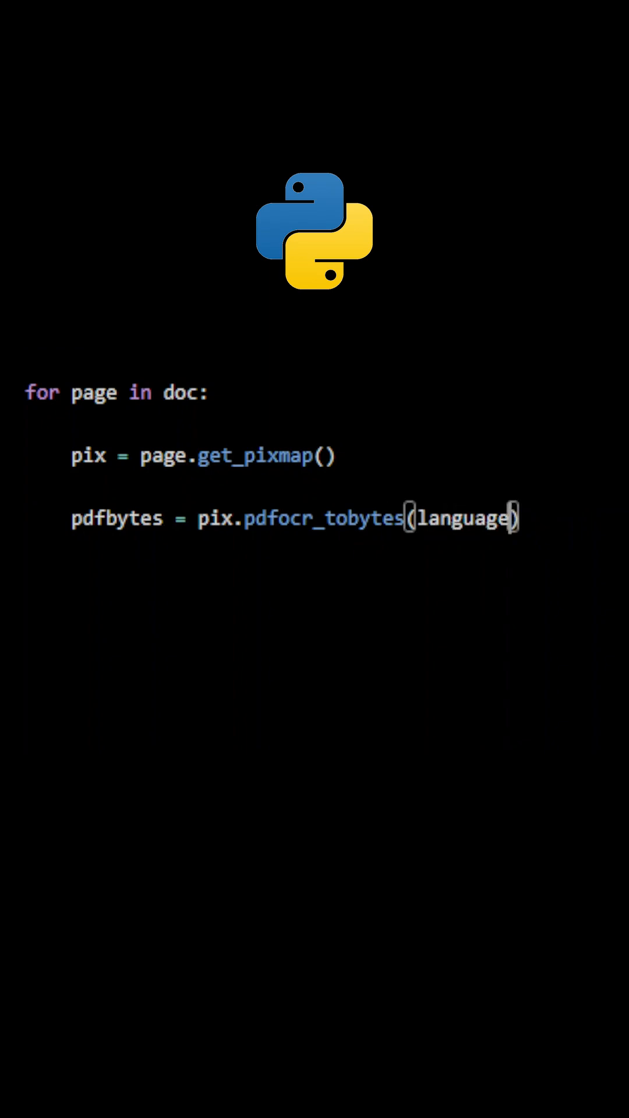
text(="eng")
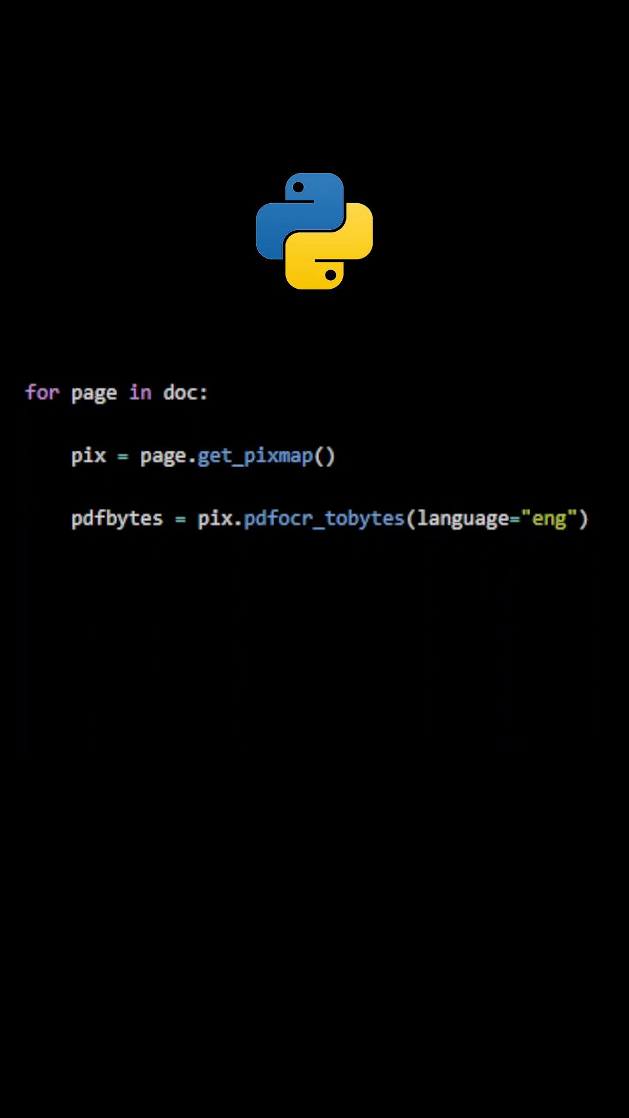
text(imgpdf = py)
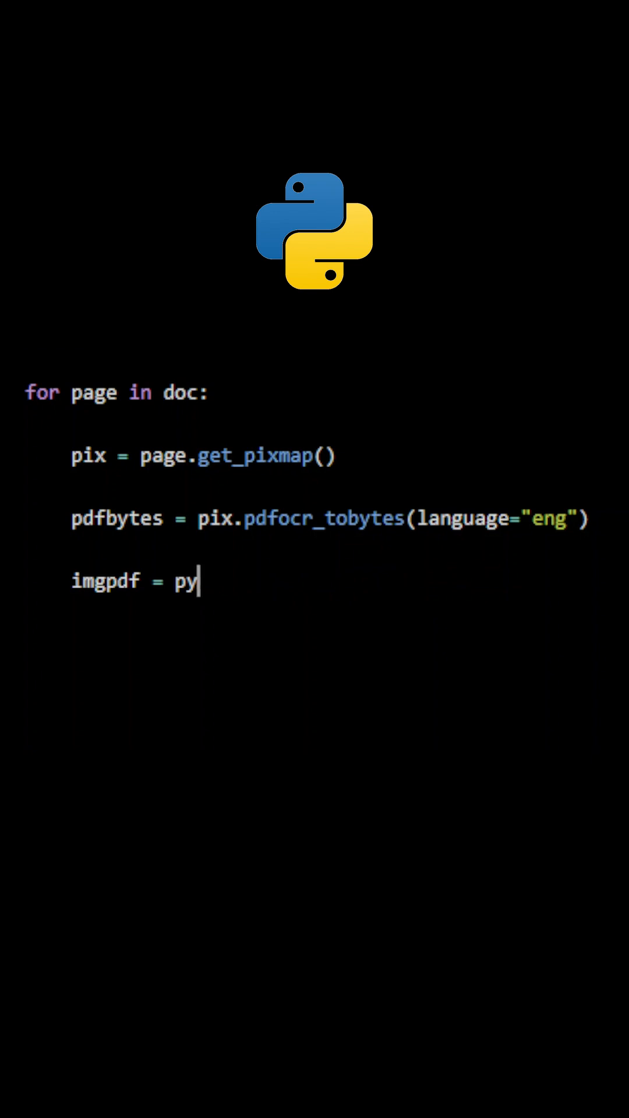
text(mupdf.open(""))
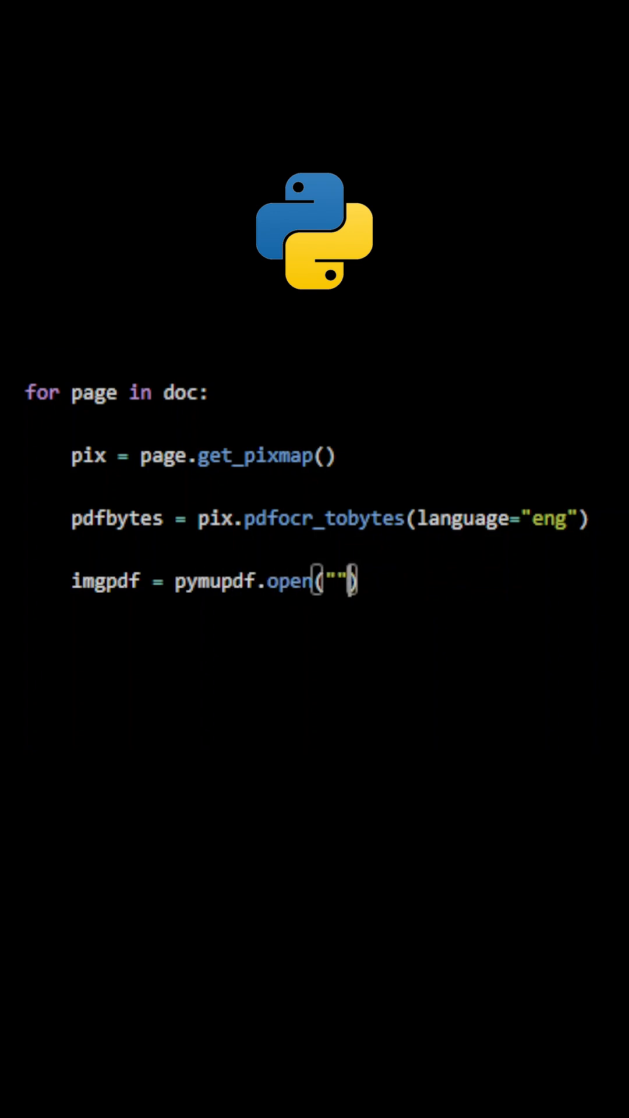
text(pdf",)
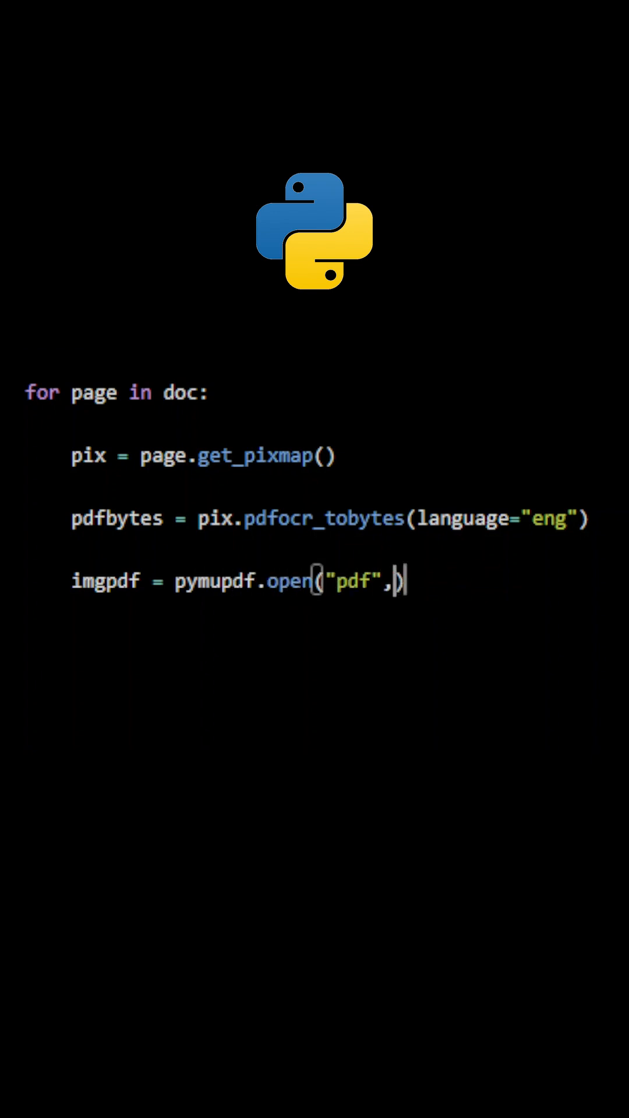
text(pdfbytes))
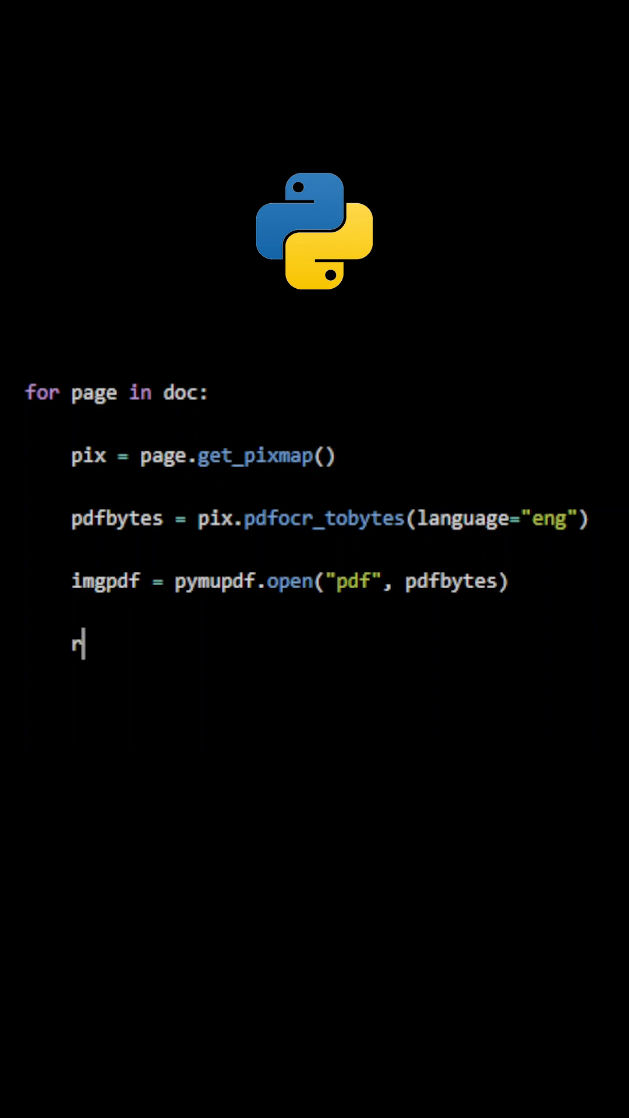
text(es.insert_pdf())
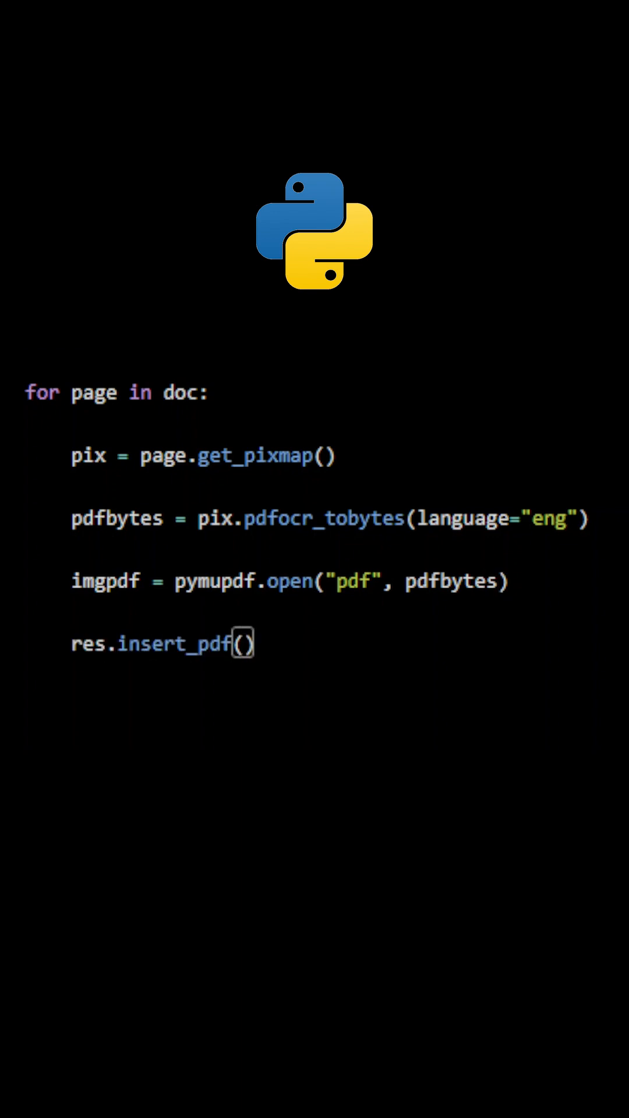
text(imgpdf)
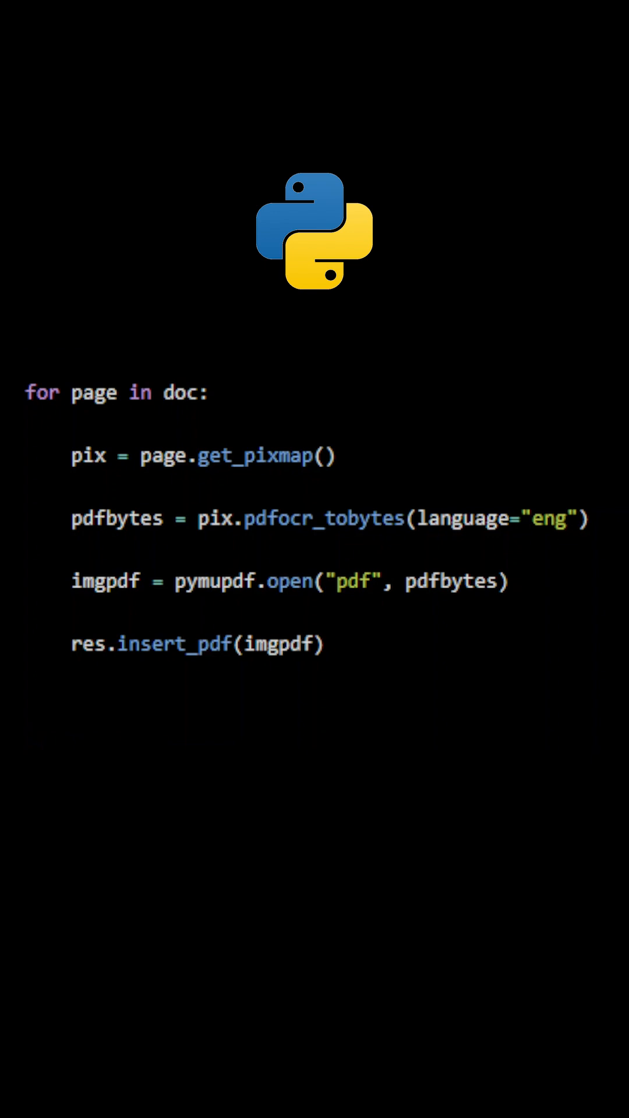
text(res.save())
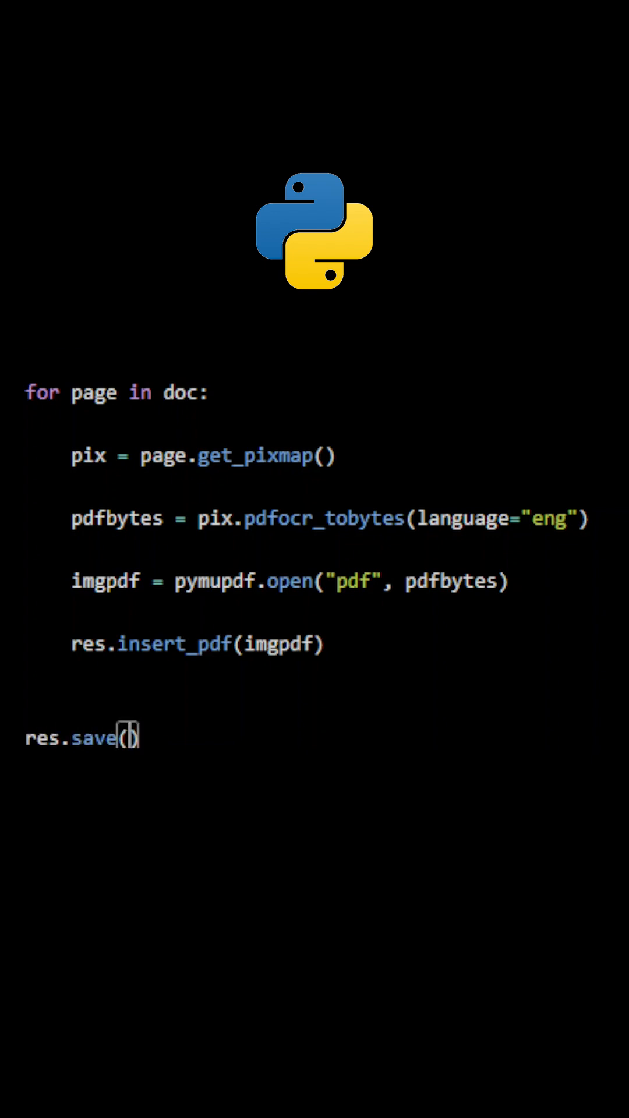
text("exported")
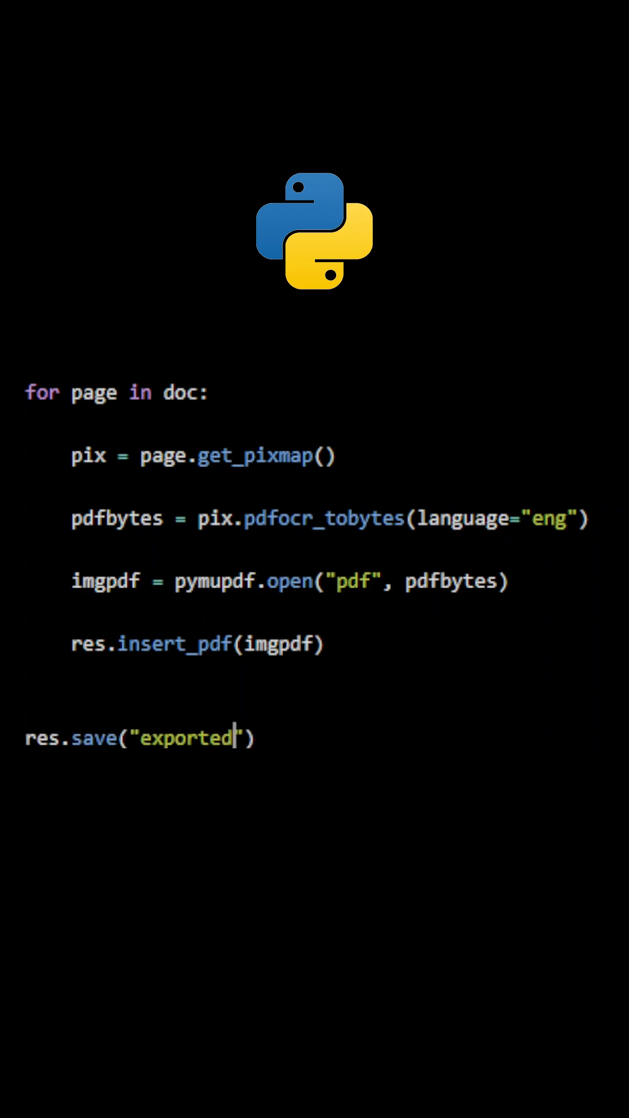
text(-document.pdf)
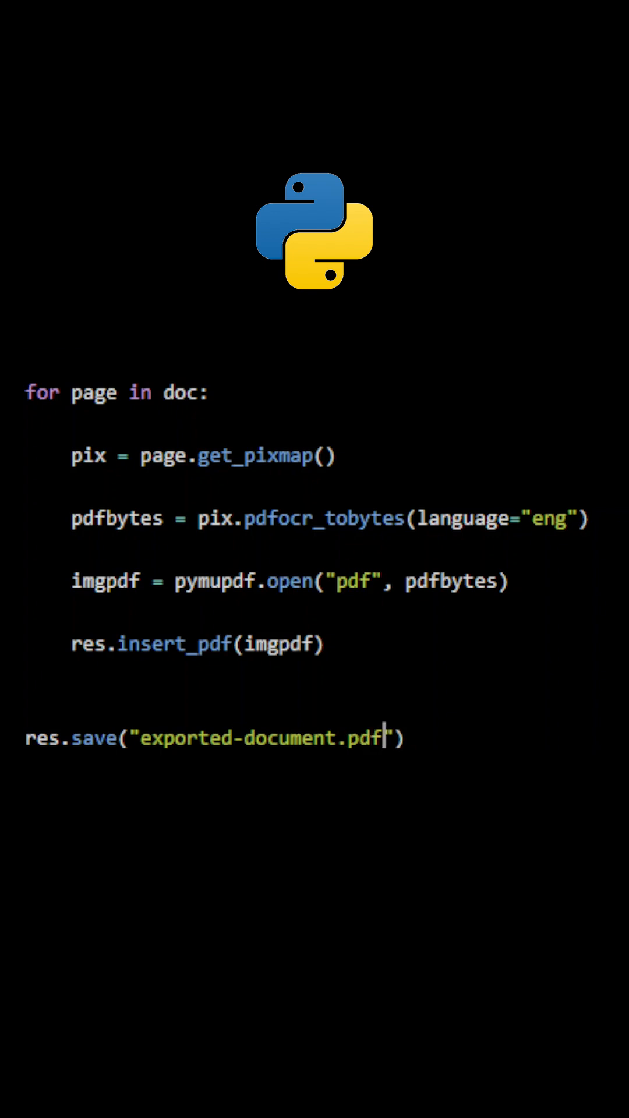